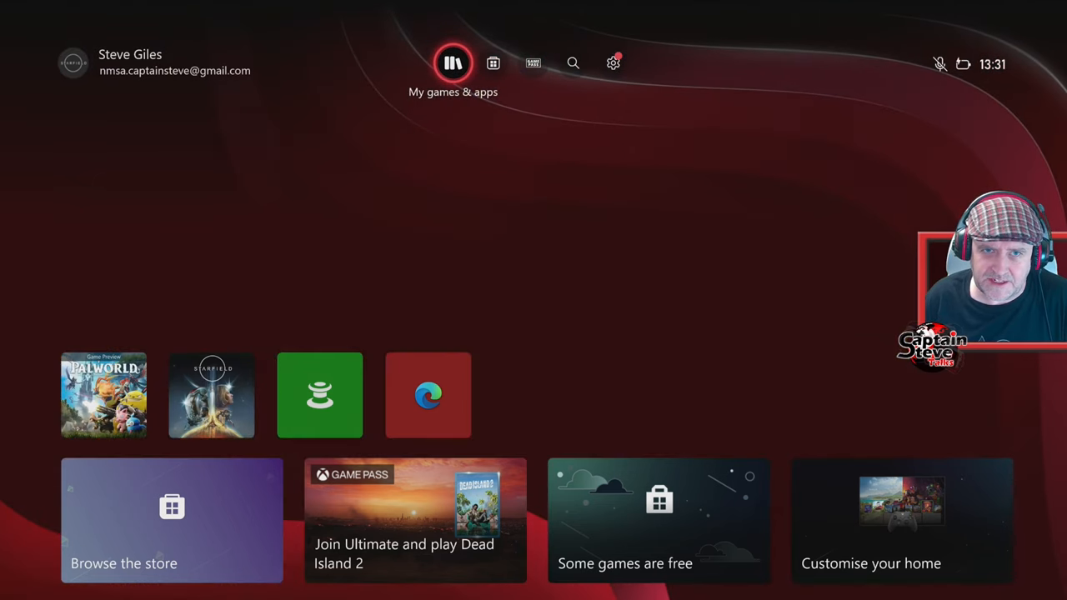
mouse_move(573, 64)
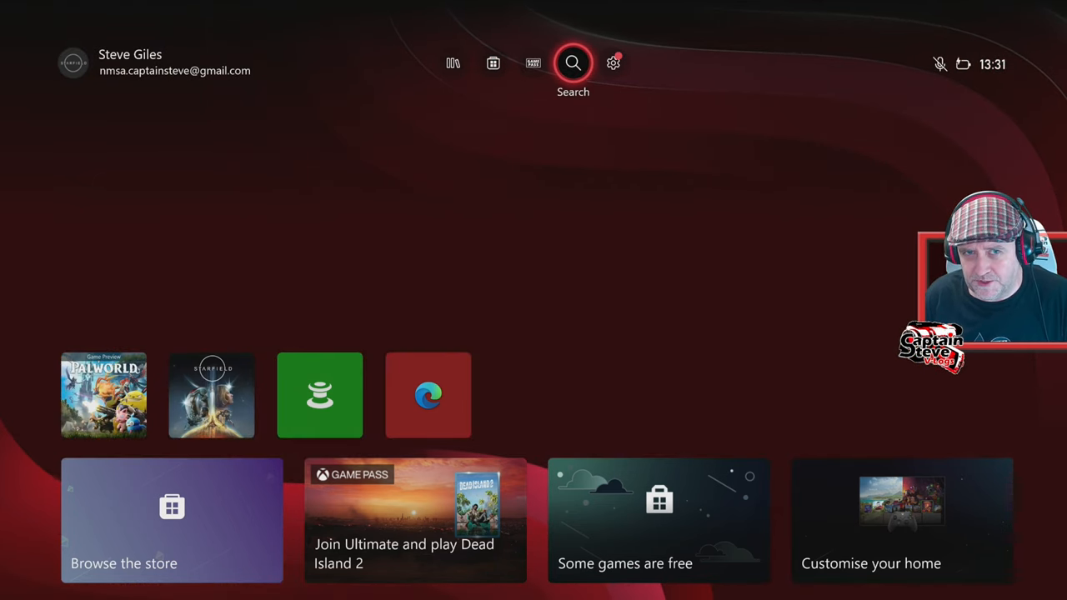
Search the dashboard for No Man's Sky and bring up its store details page.
left_click(573, 63)
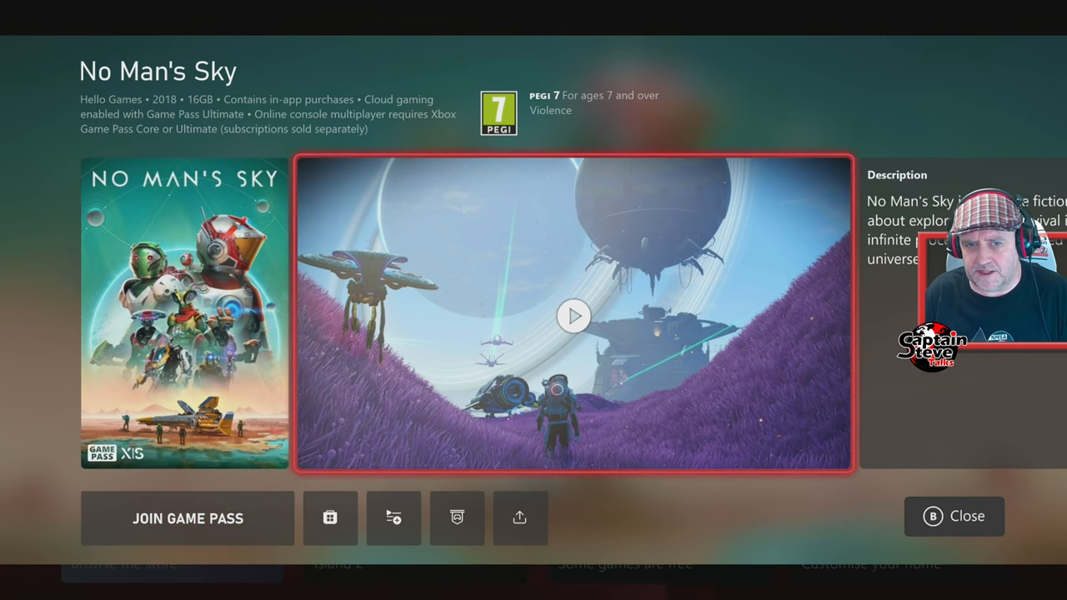
left_click(573, 315)
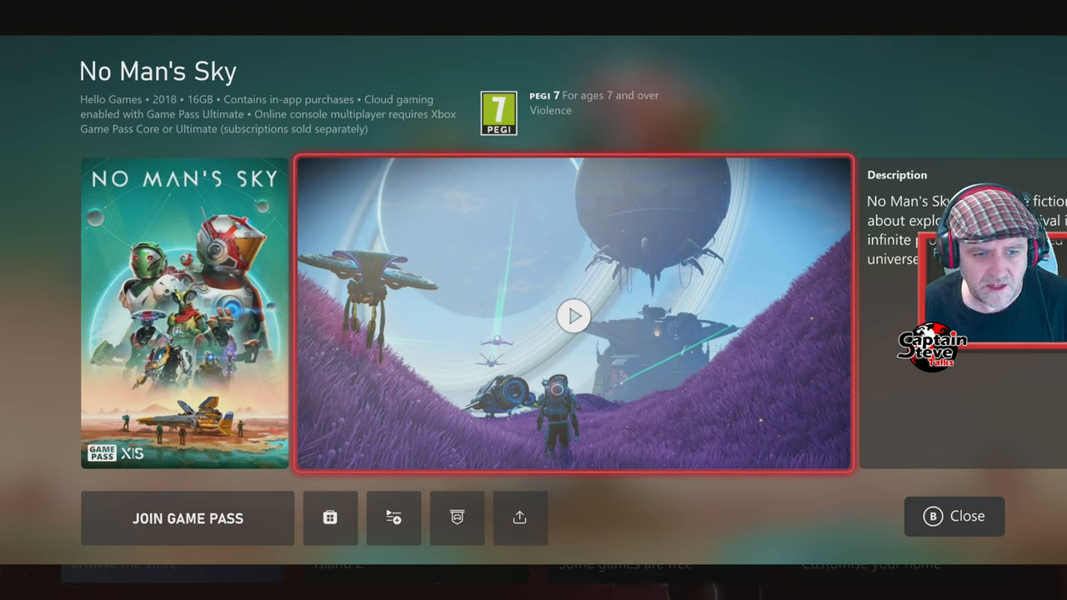
mouse_move(330, 516)
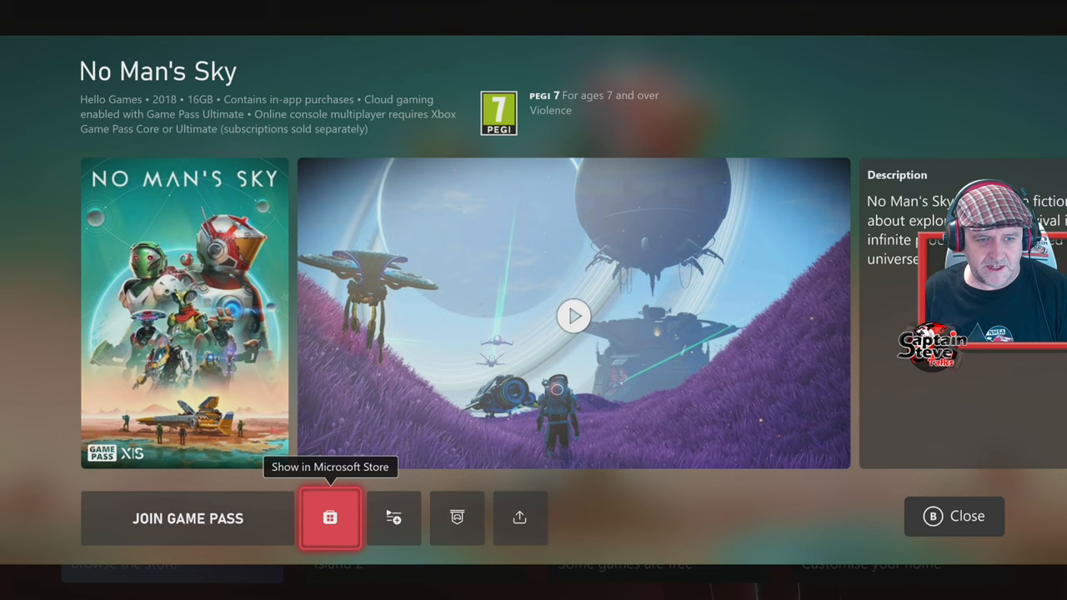
left_click(330, 517)
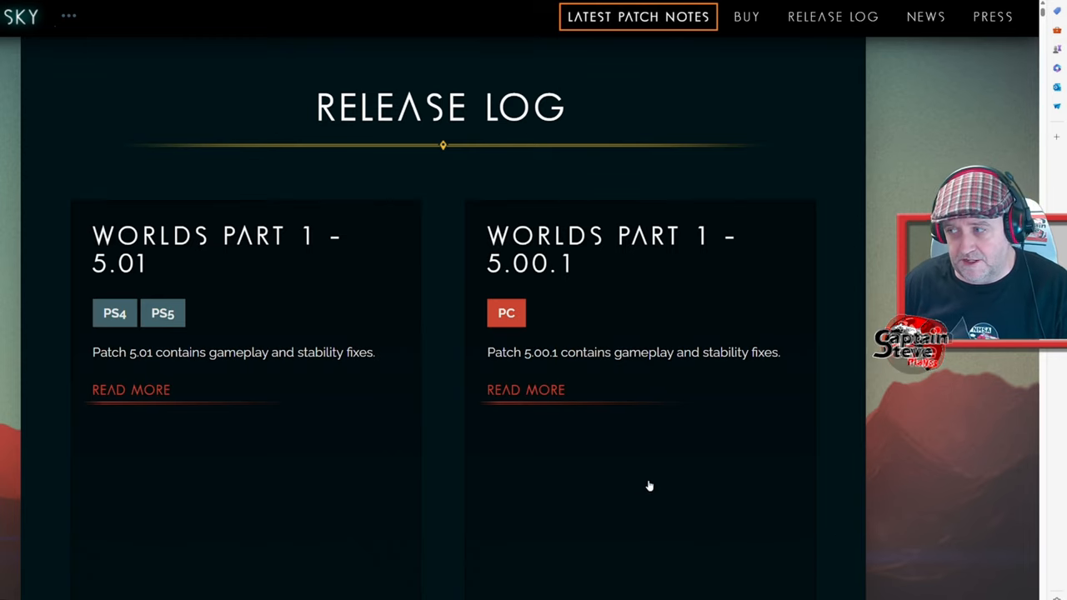
mouse_move(150, 247)
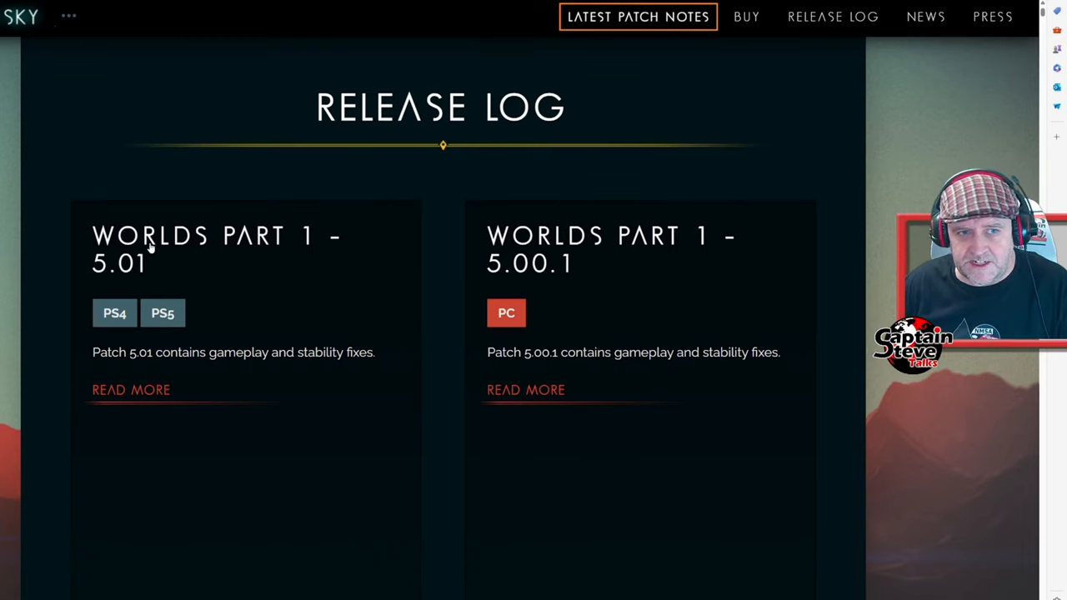
mouse_move(117, 284)
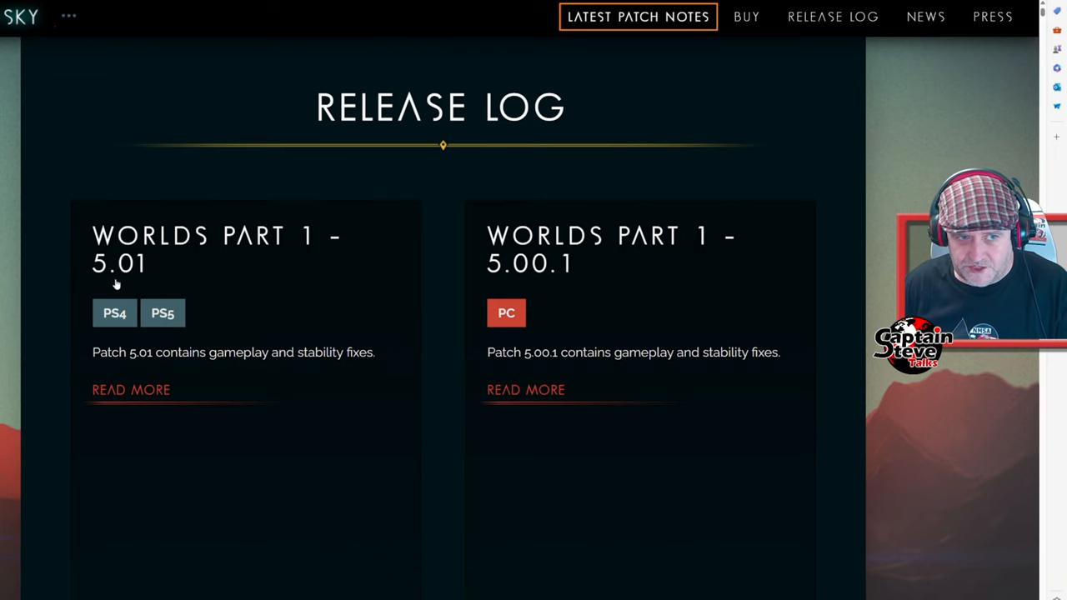
mouse_move(130, 356)
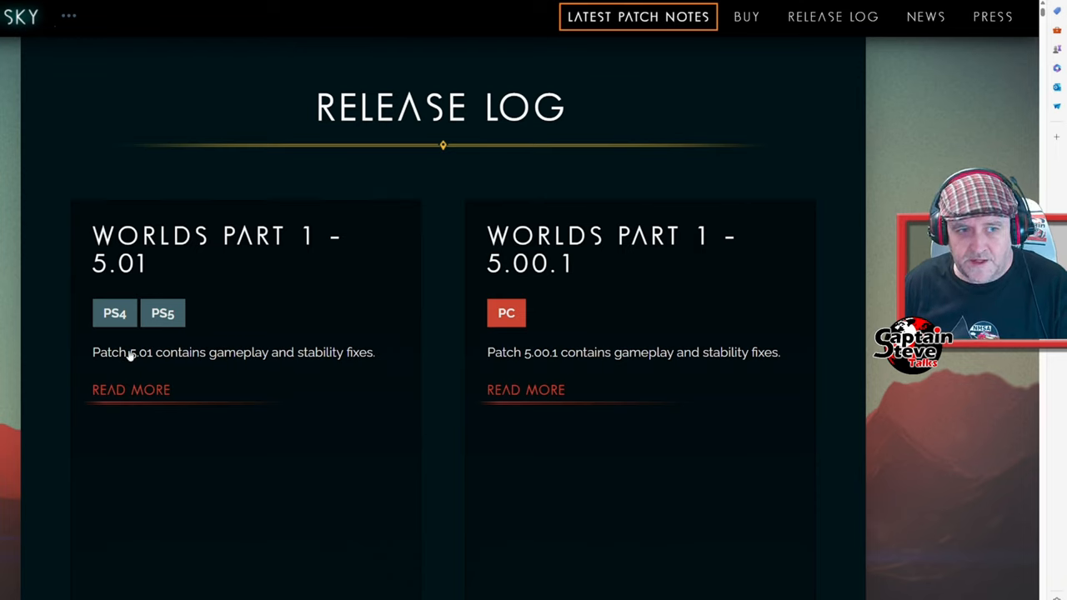
mouse_move(107, 332)
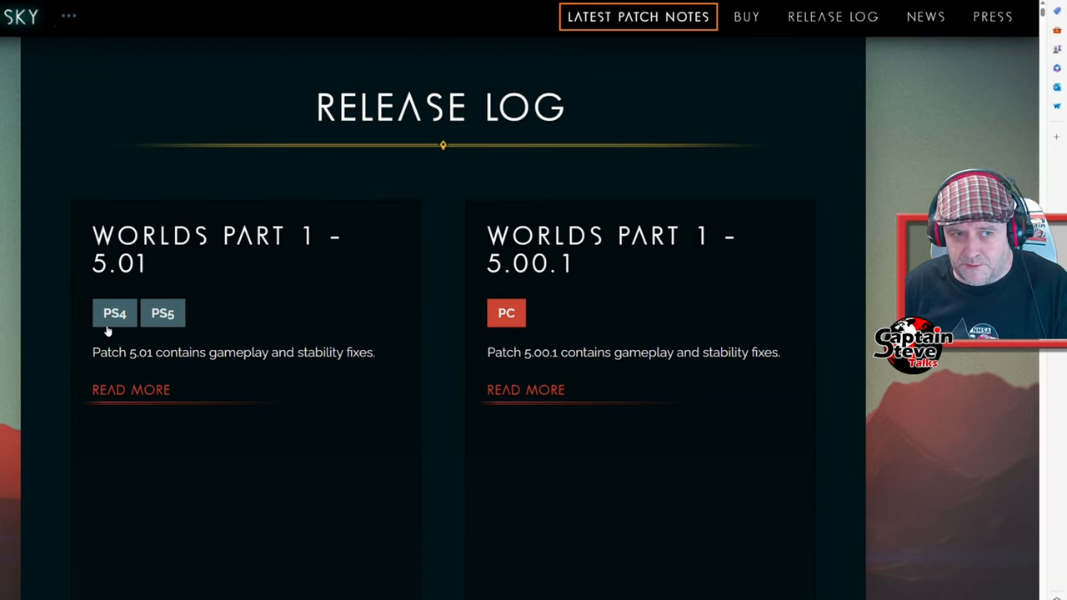
mouse_move(563, 360)
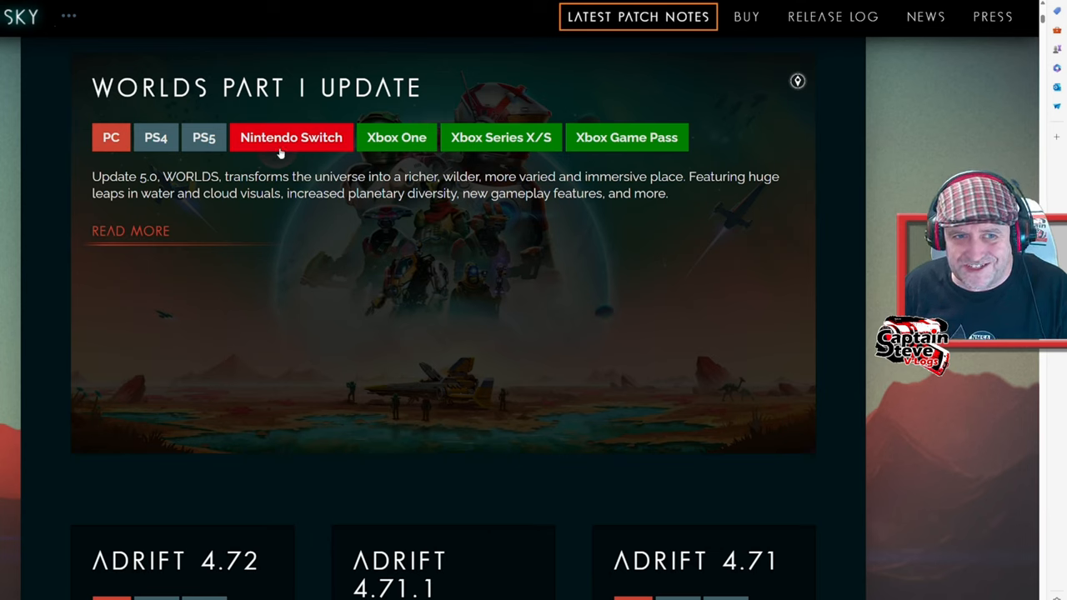
mouse_move(513, 155)
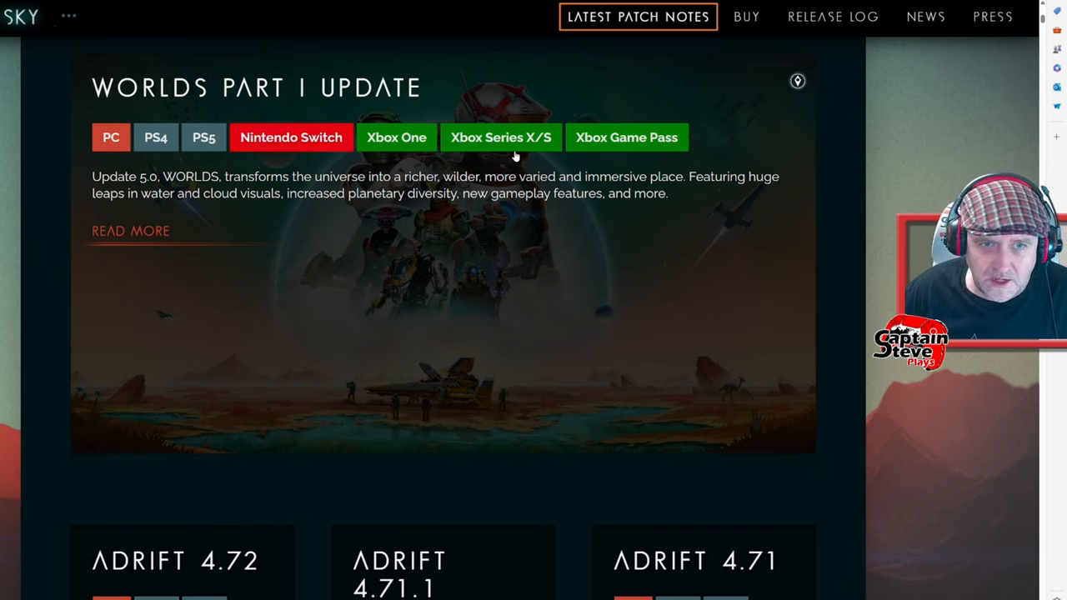
mouse_move(247, 160)
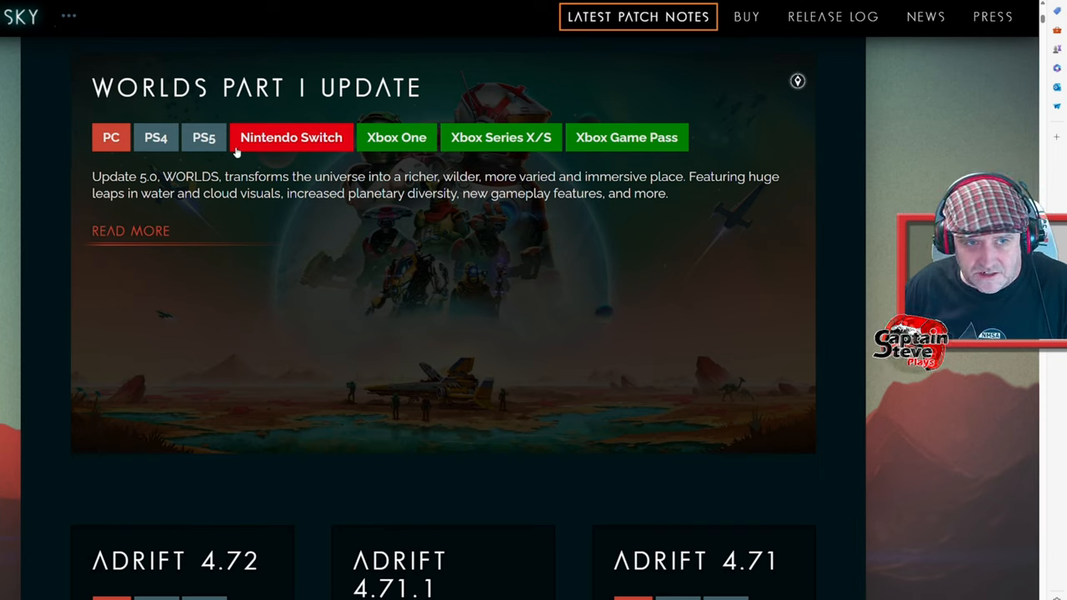
mouse_move(257, 172)
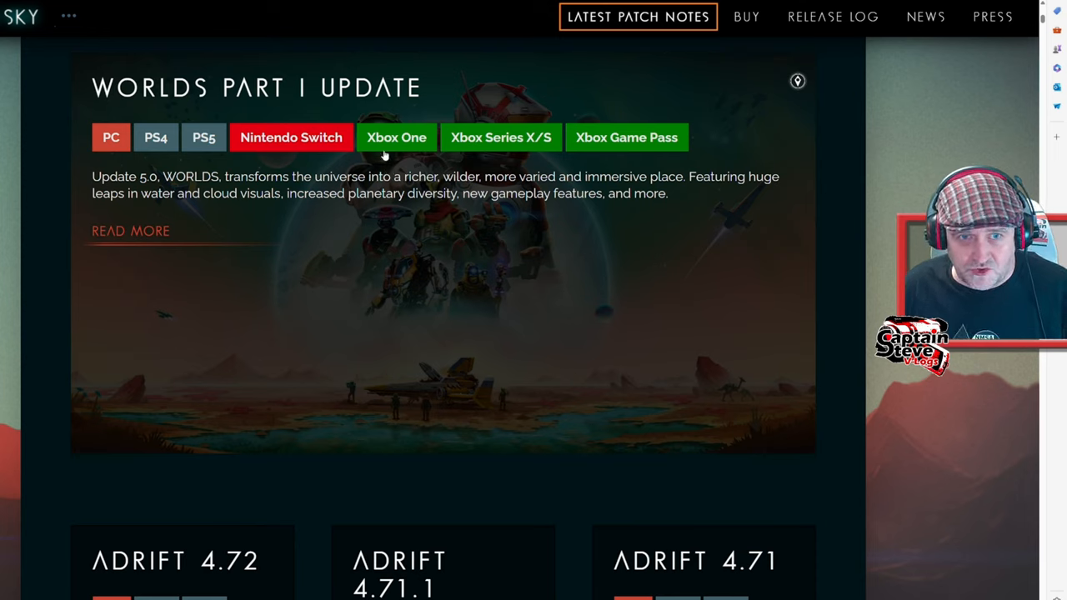
mouse_move(583, 176)
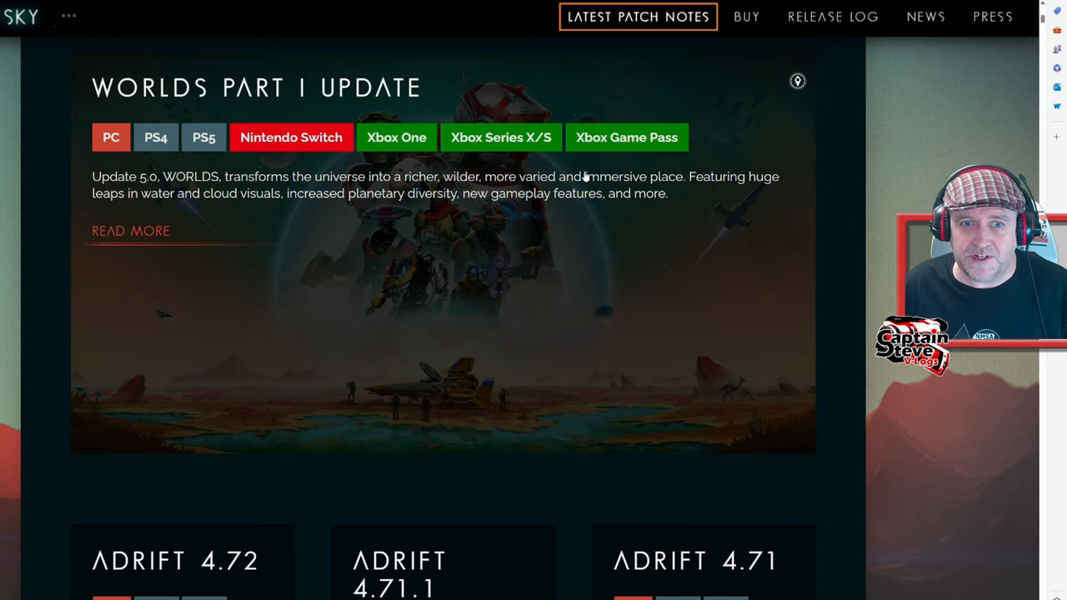
mouse_move(325, 158)
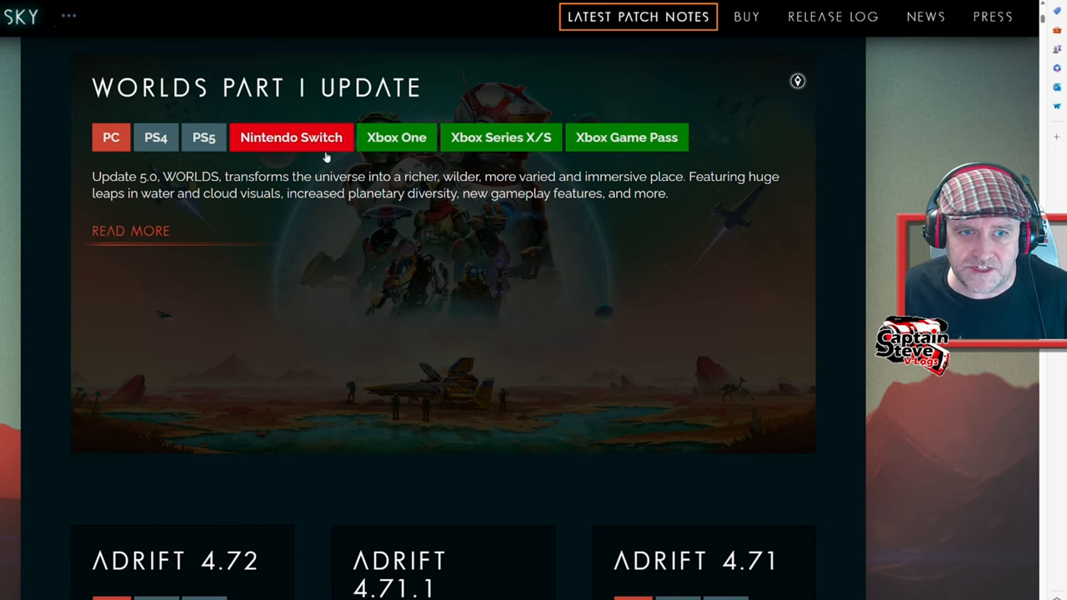
mouse_move(587, 171)
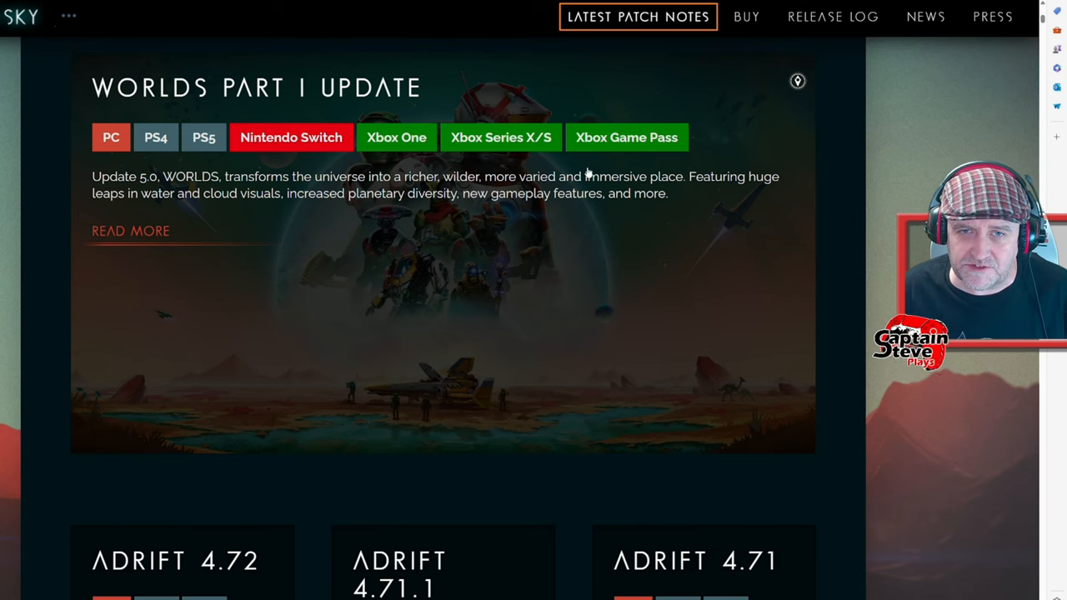
mouse_move(700, 190)
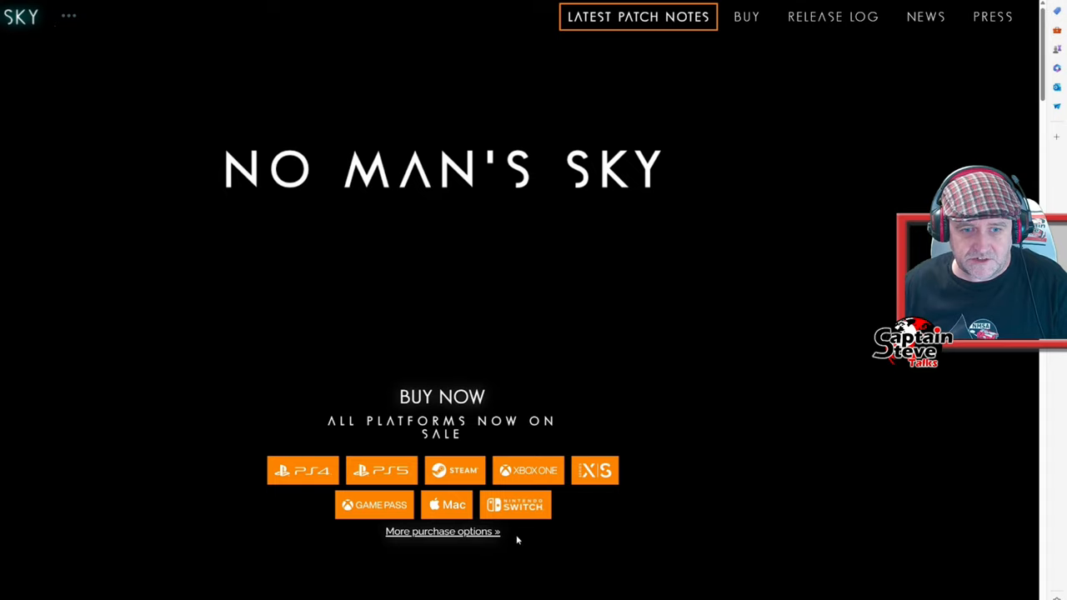
Scroll the Buy Now page to review the platform editions and Select Platform row.
scroll("down", 3)
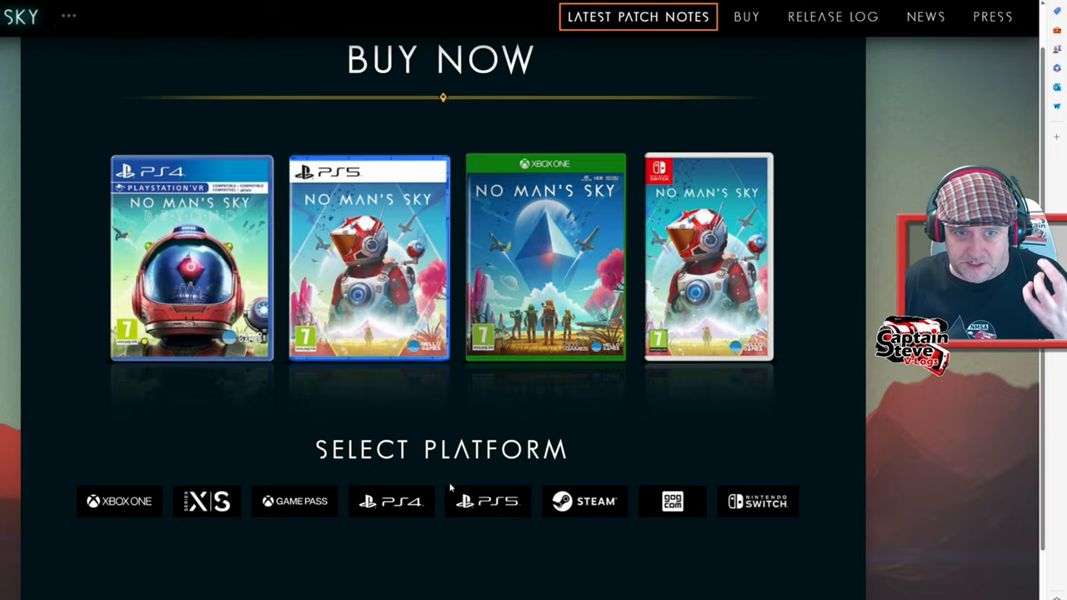
scroll("up", 3)
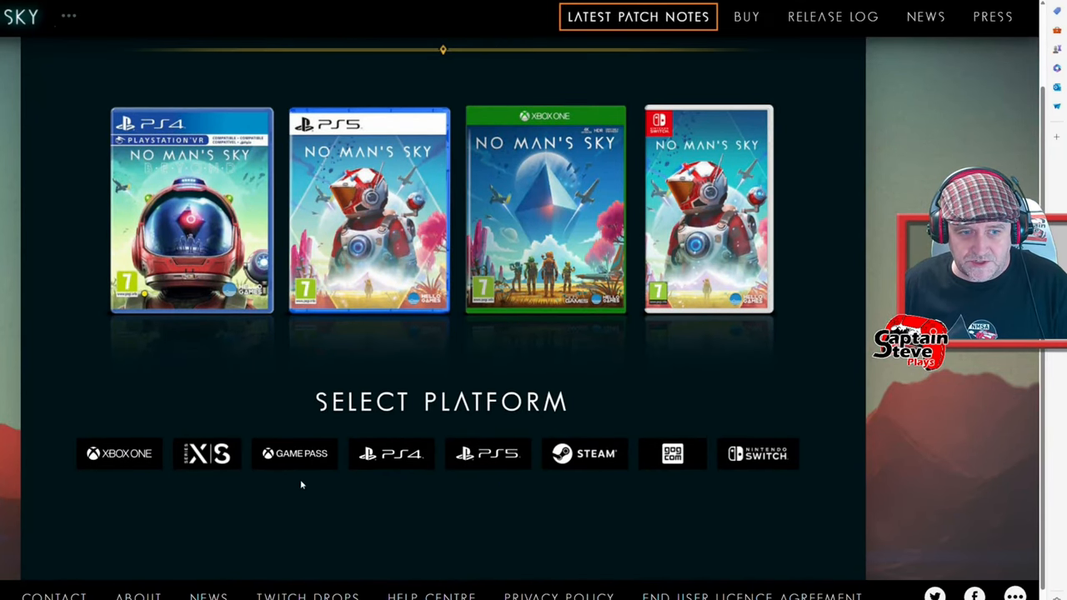
mouse_move(213, 465)
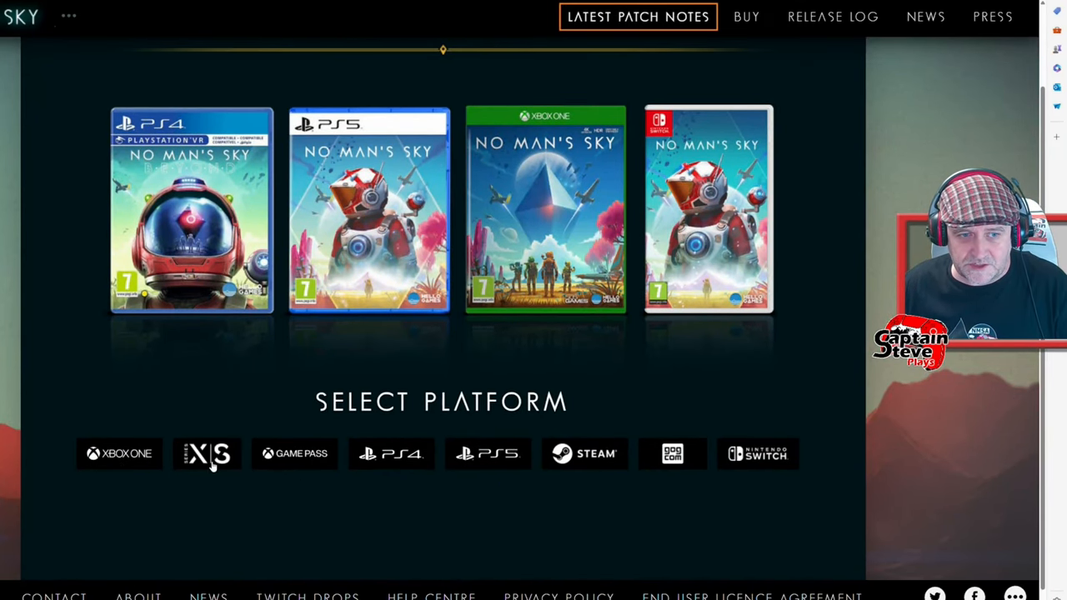
Open the Xbox Series X|S listing on xbox.com and scroll to its description mentioning Worlds Part I.
left_click(207, 453)
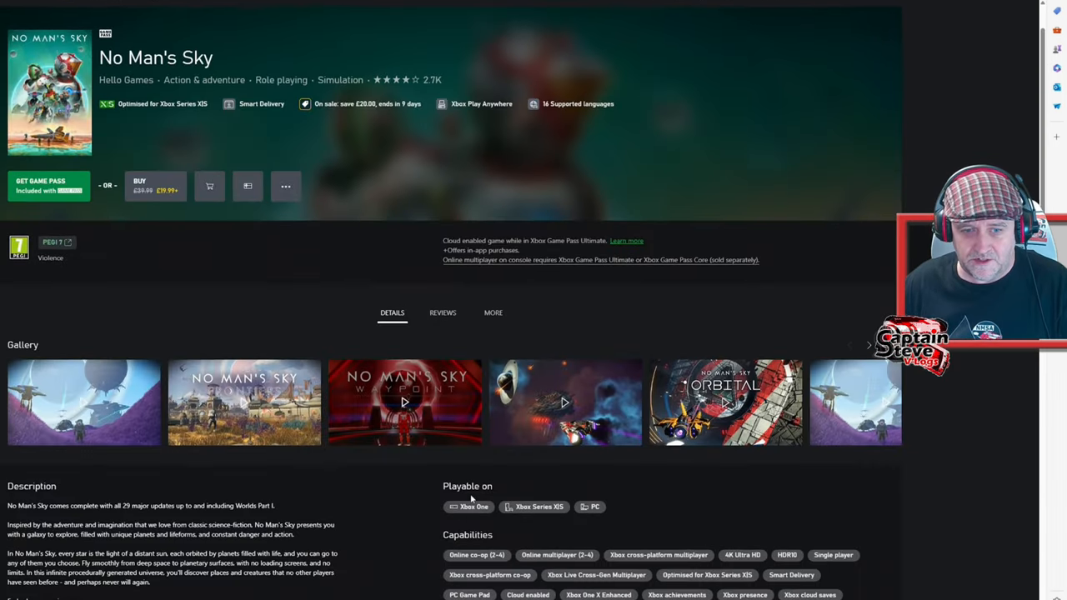
scroll("down", 3)
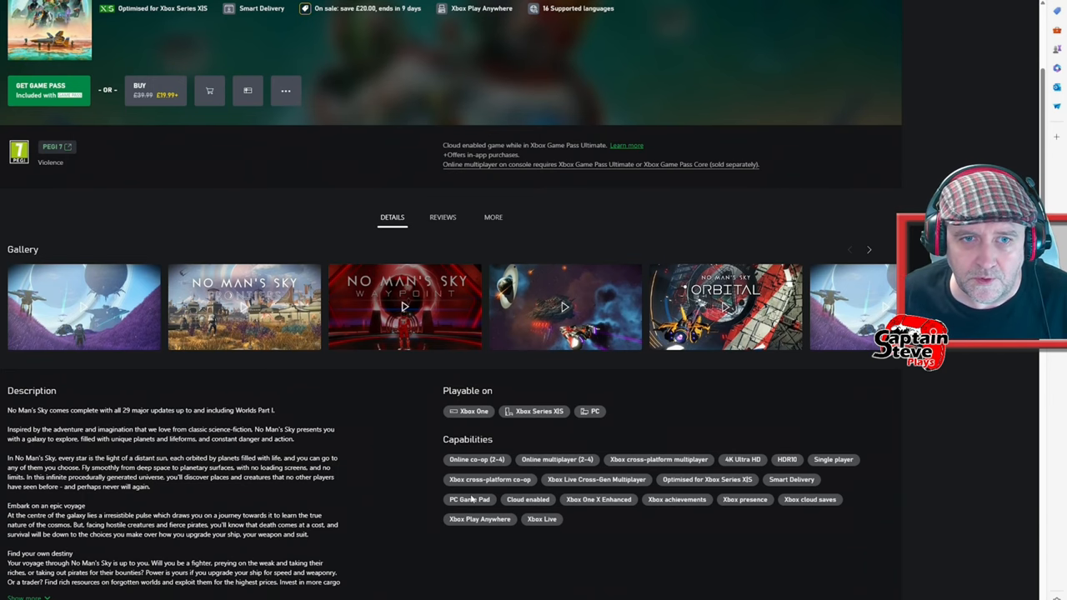
scroll("up", 3)
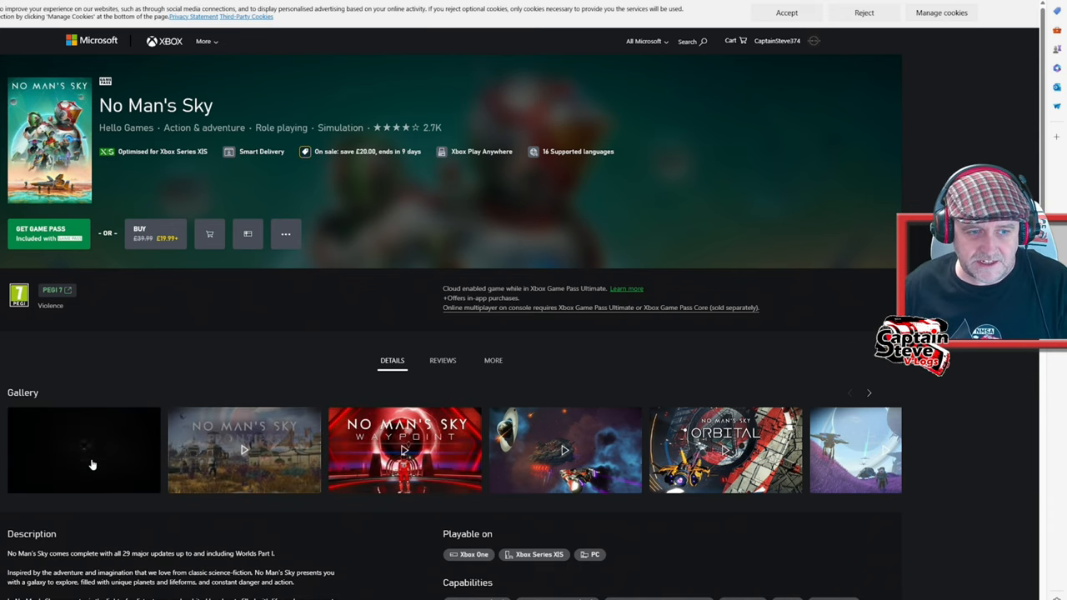
mouse_move(92, 464)
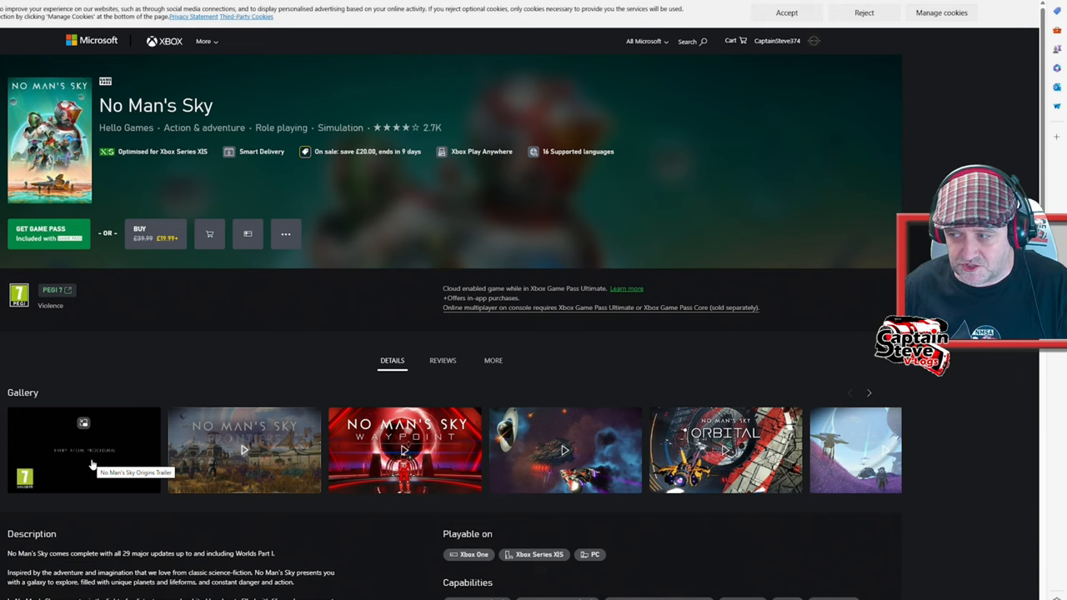
mouse_move(96, 477)
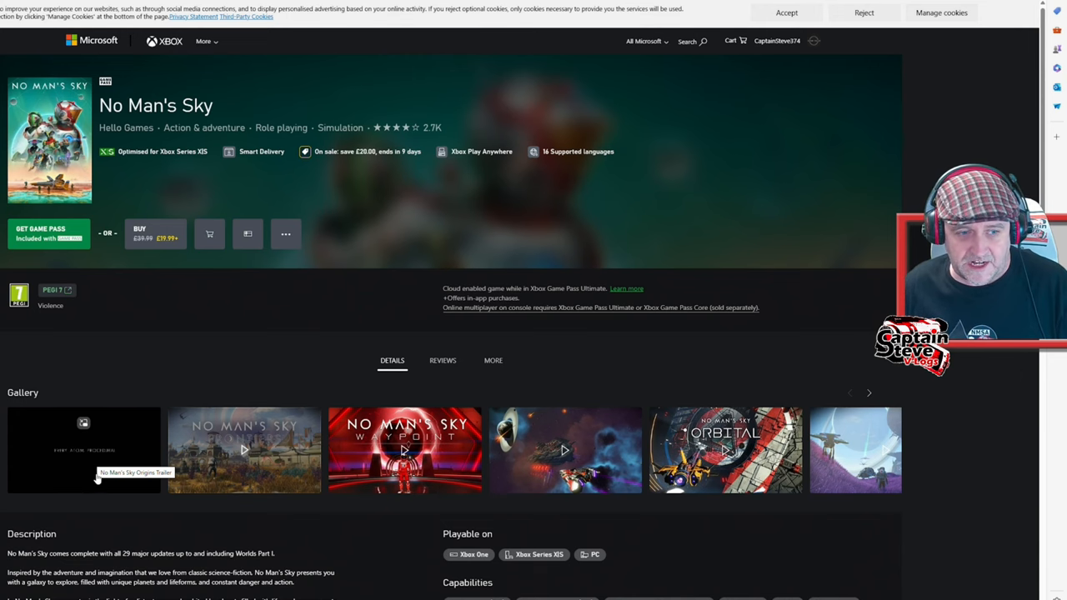
scroll("down", 3)
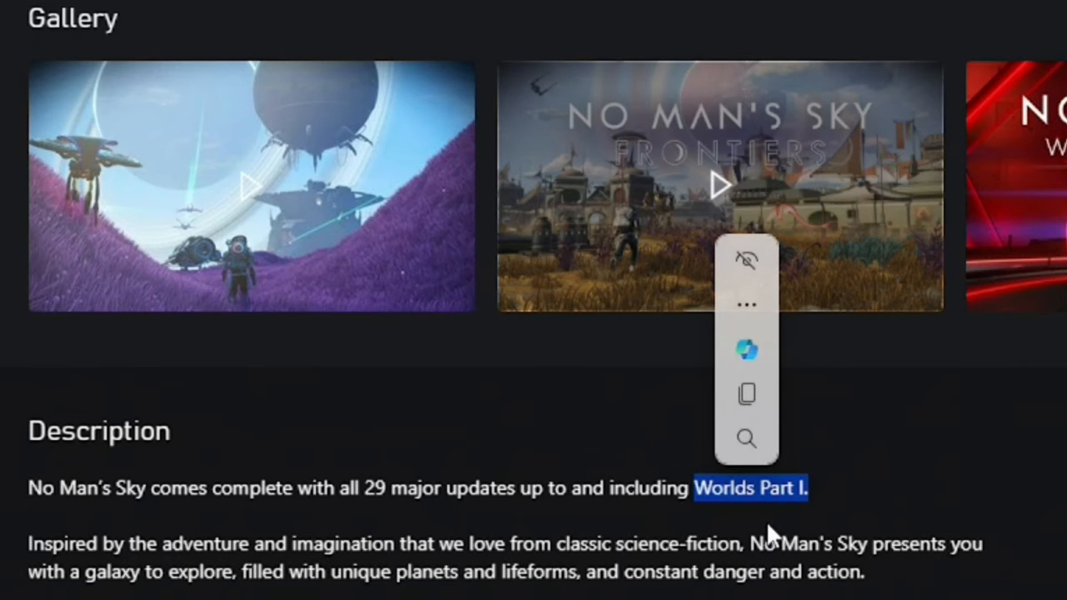
scroll("down", 3)
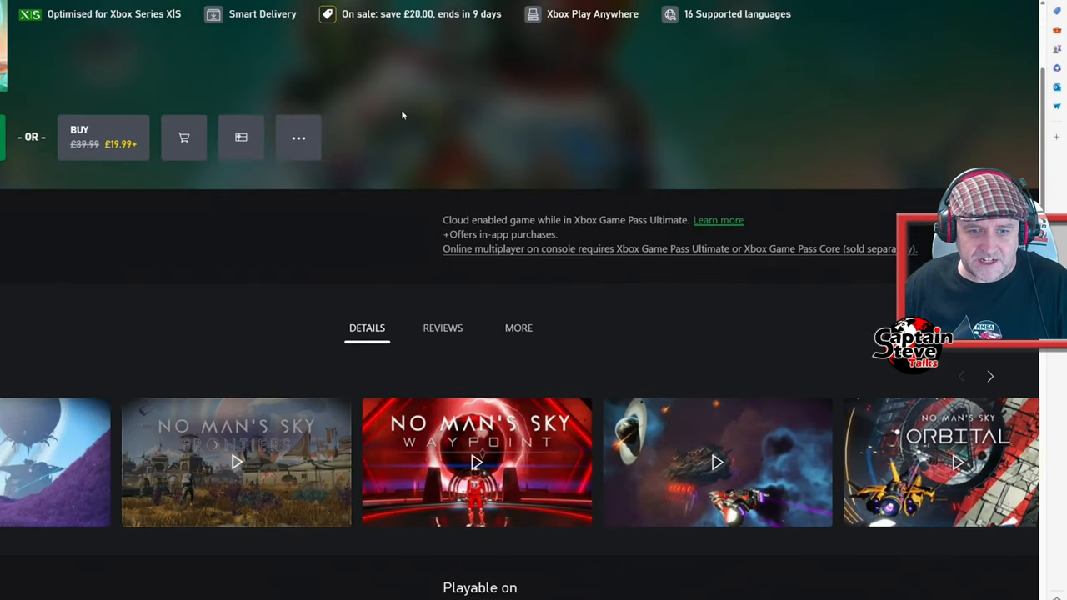
scroll("down", 3)
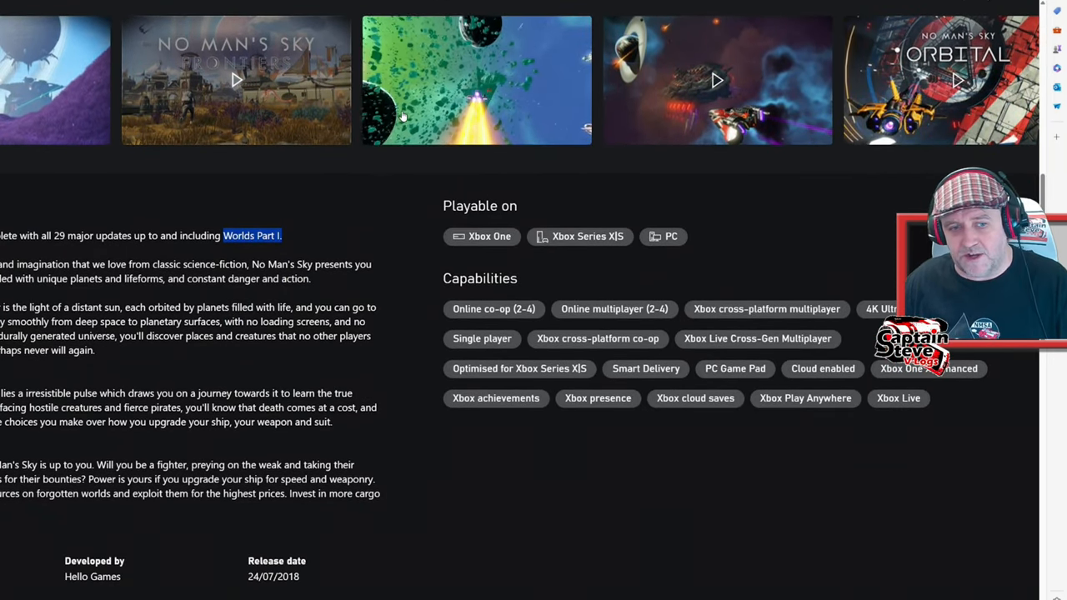
scroll("down", 3)
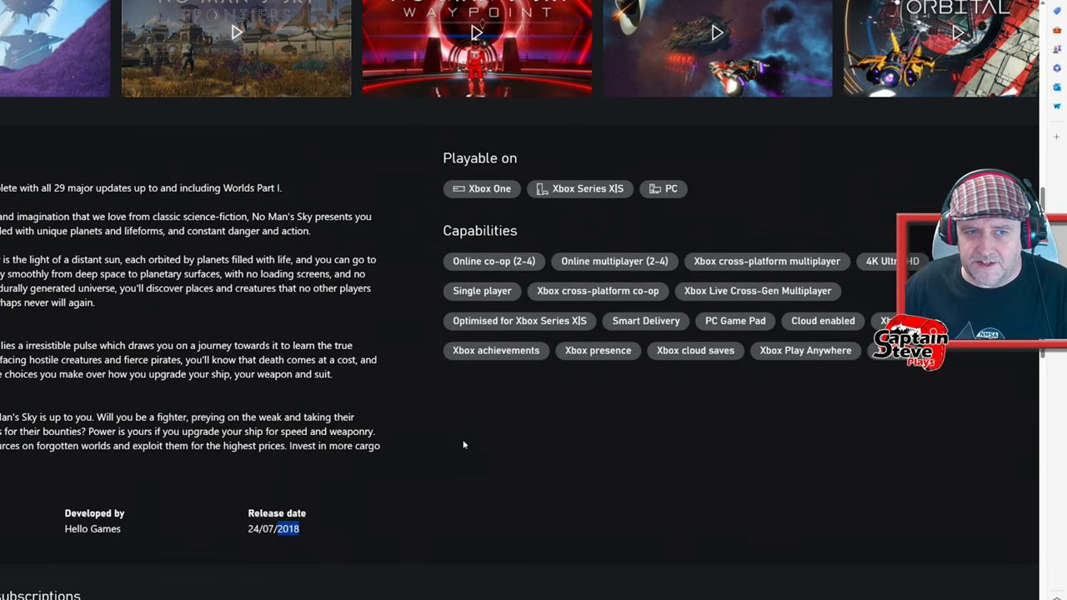
mouse_move(410, 432)
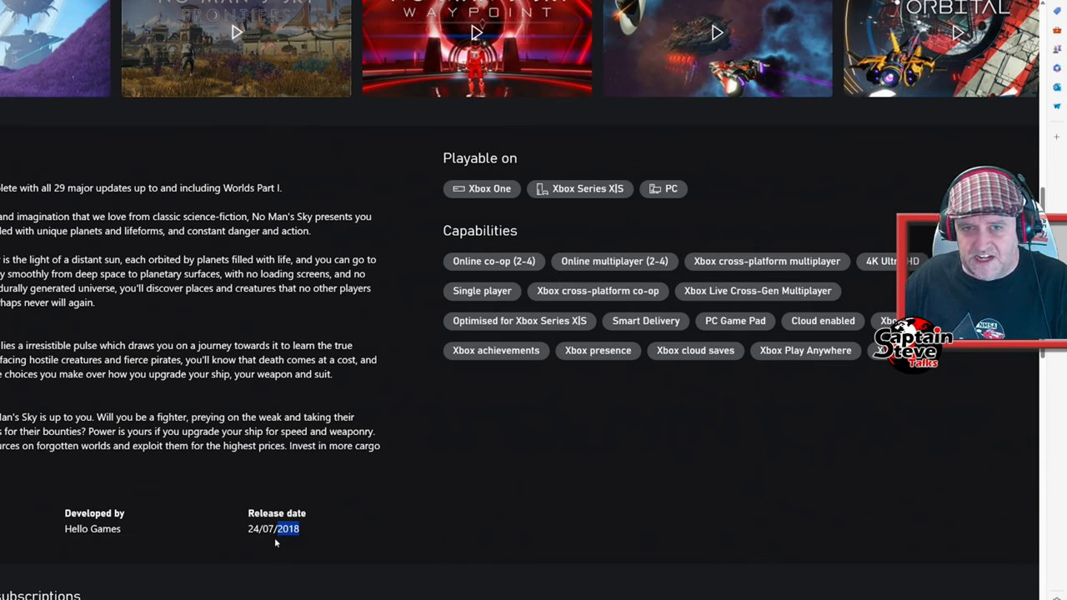
scroll("up", 3)
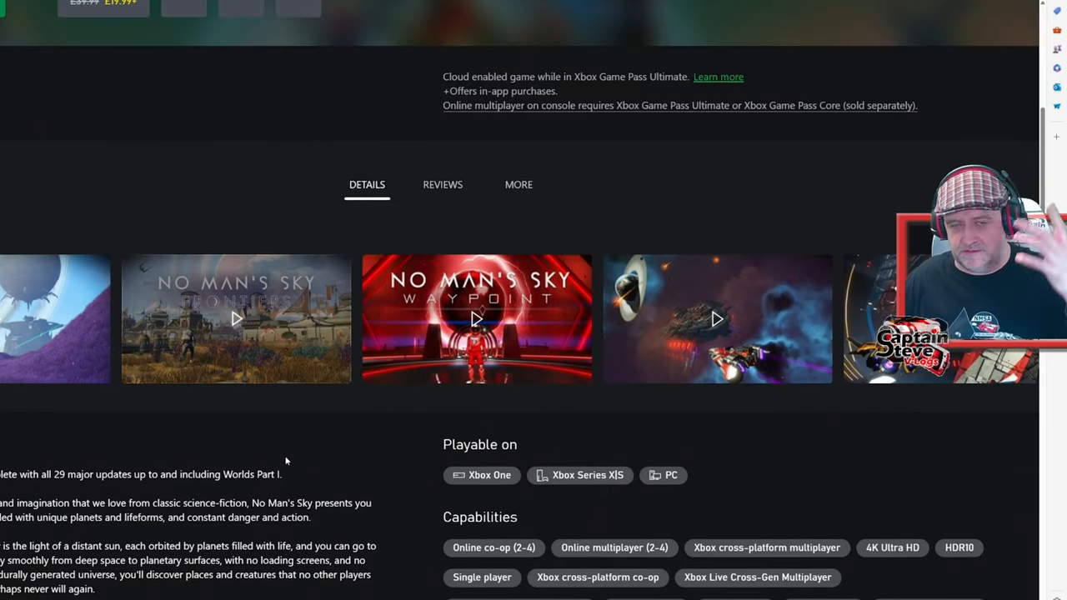